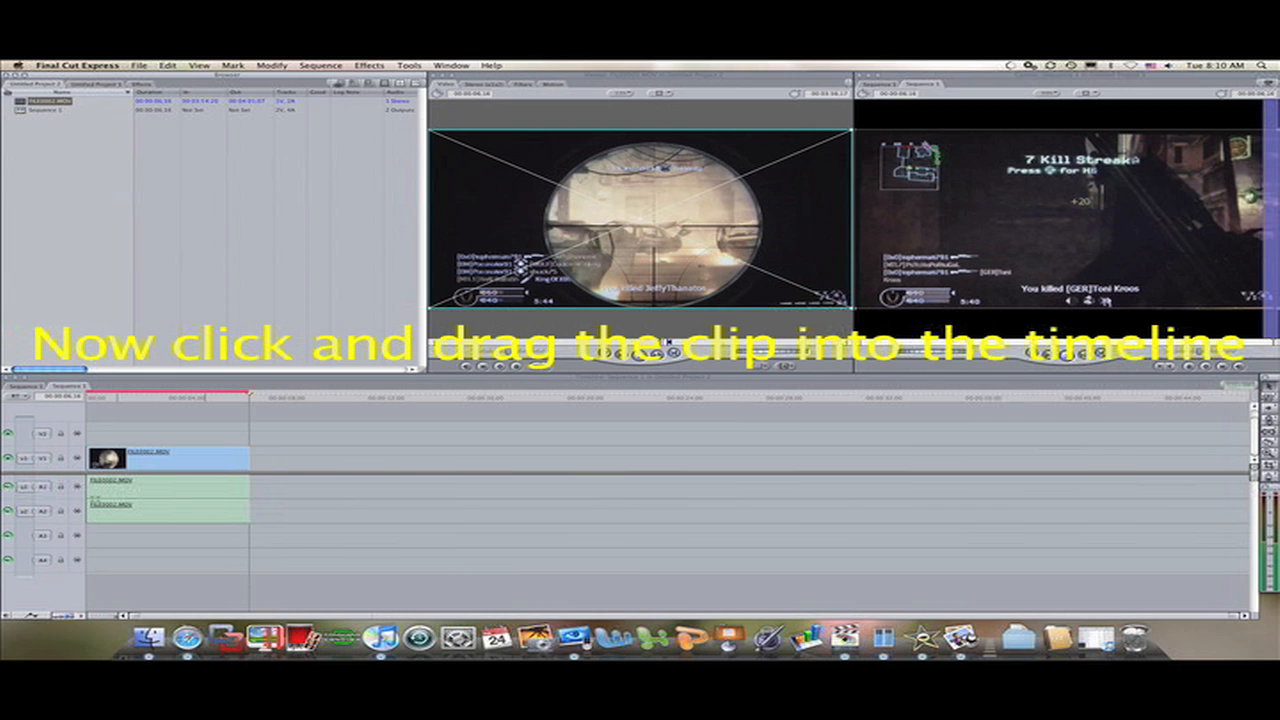
Render both video and audio for the whole sequence via Sequence > Render All > Both
click(703, 151)
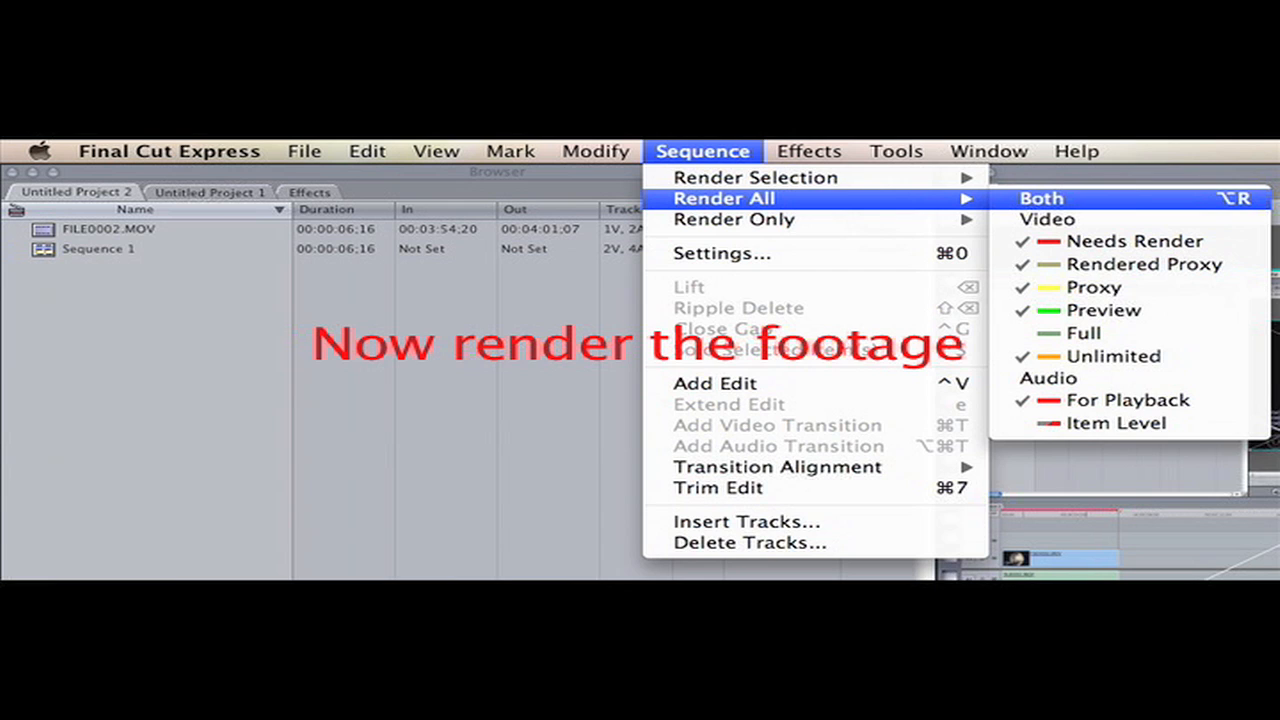
click(1041, 198)
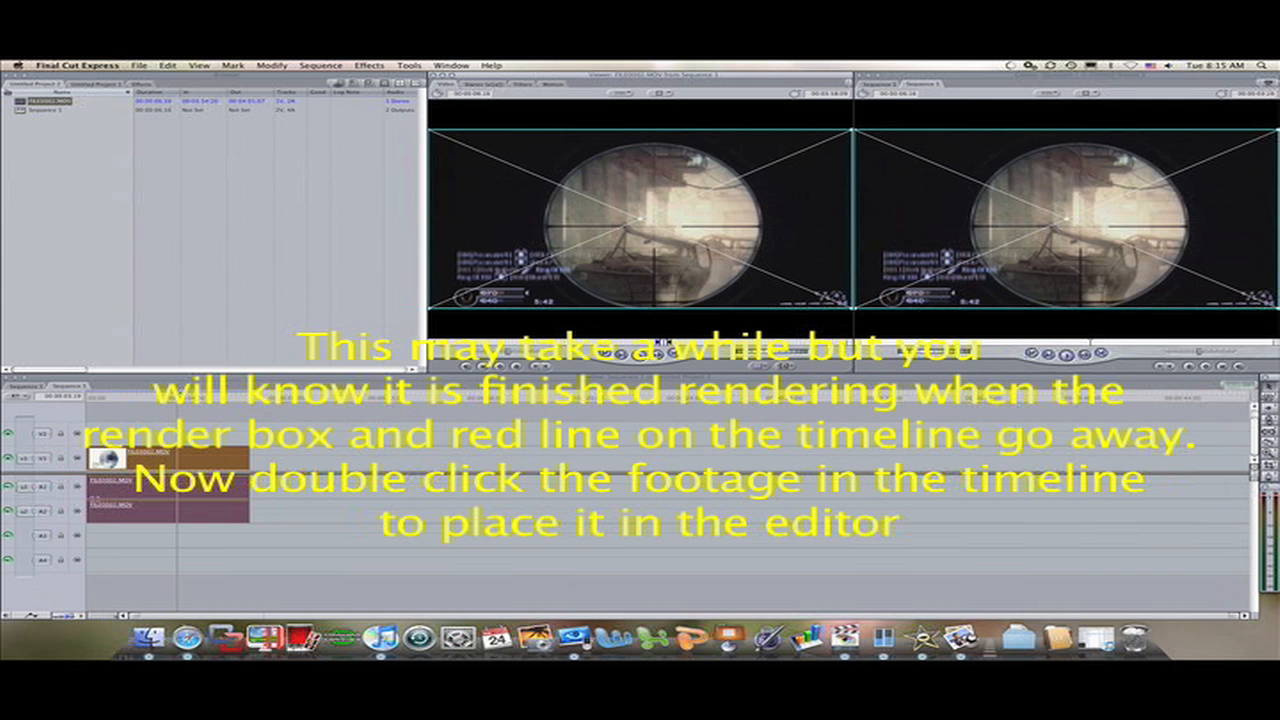